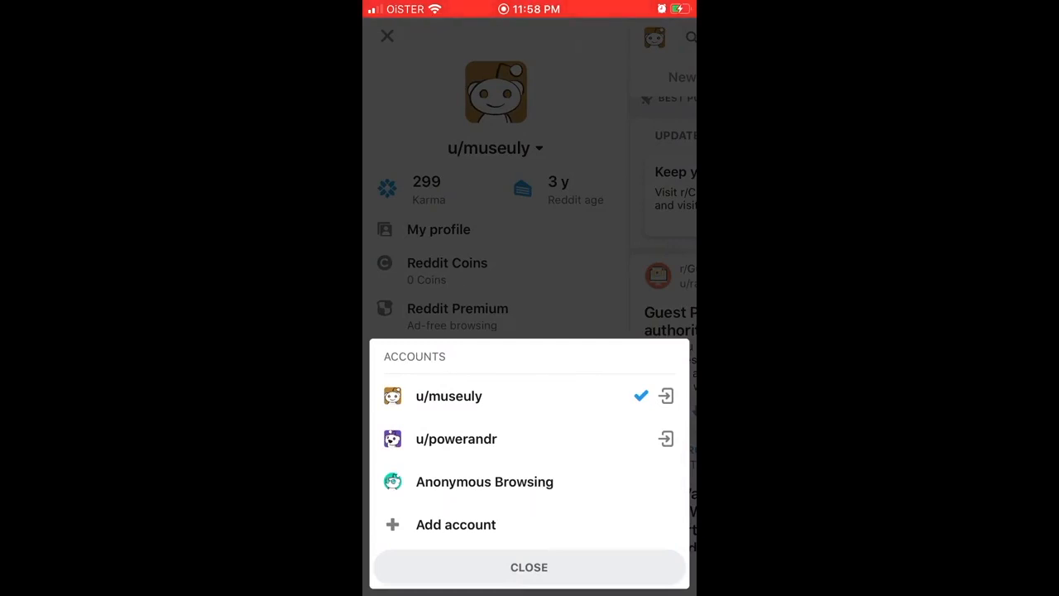
Step: Choose Anonymous Browsing in the Accounts sheet instead of the signed-in account
click(483, 482)
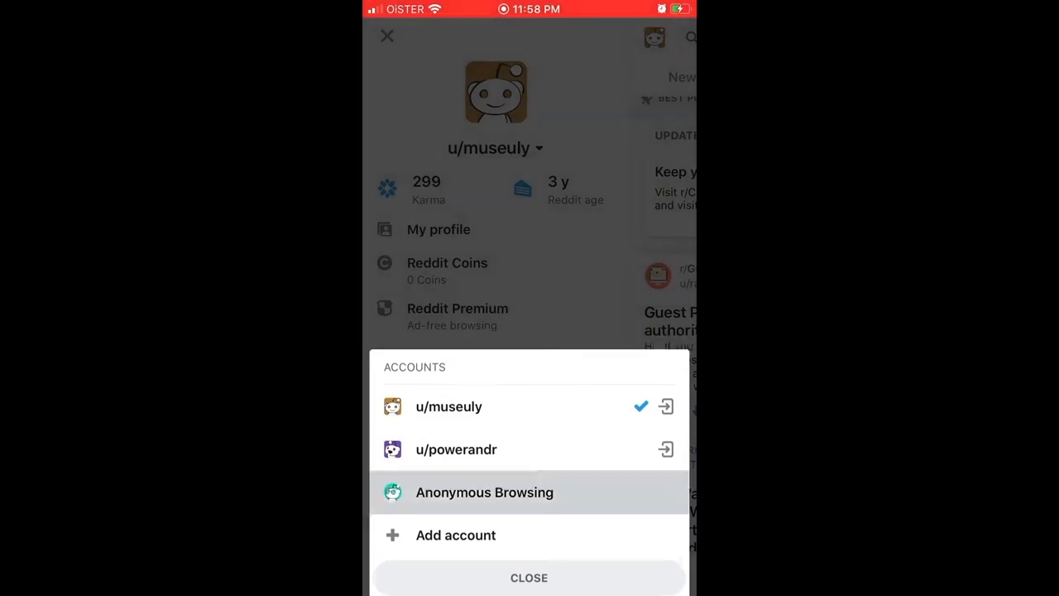
click(483, 491)
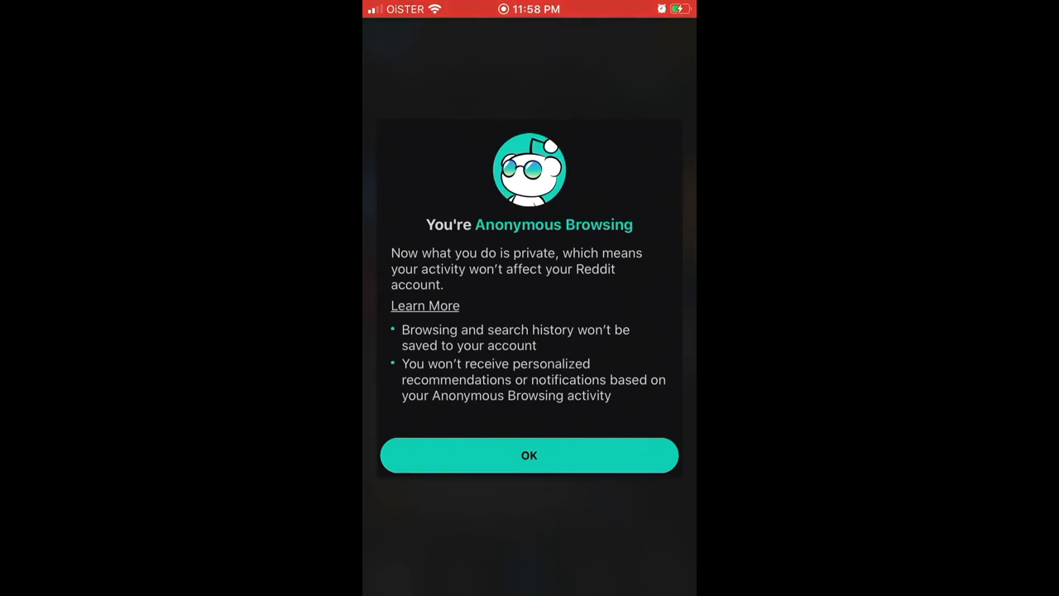
Step: Acknowledge the 'You're Anonymous Browsing' privacy notice with OK
click(530, 455)
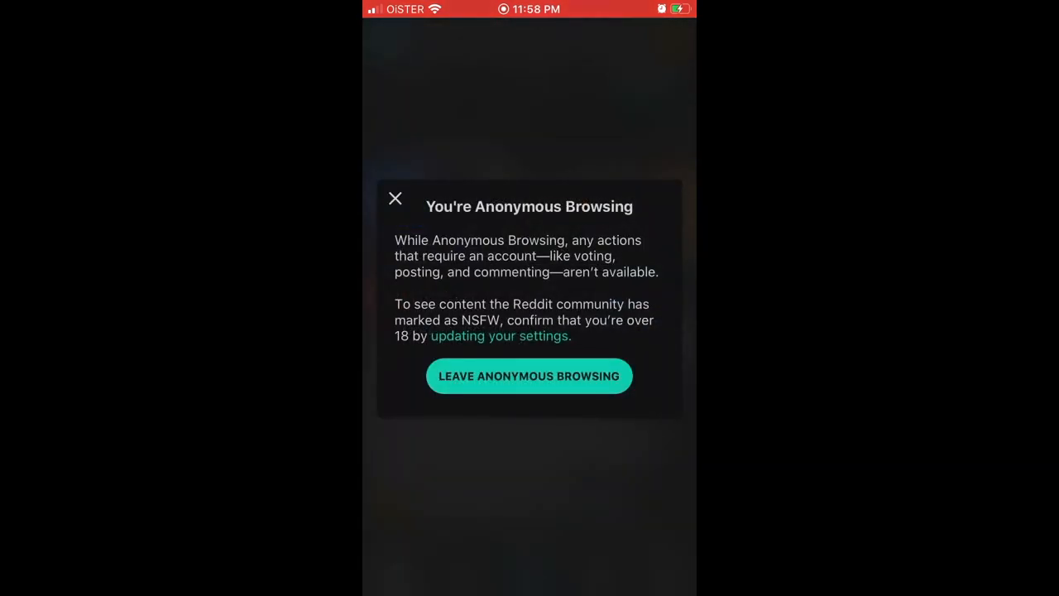
Step: Leave Anonymous Browsing so the signed-in account's Home feed loads again
click(529, 376)
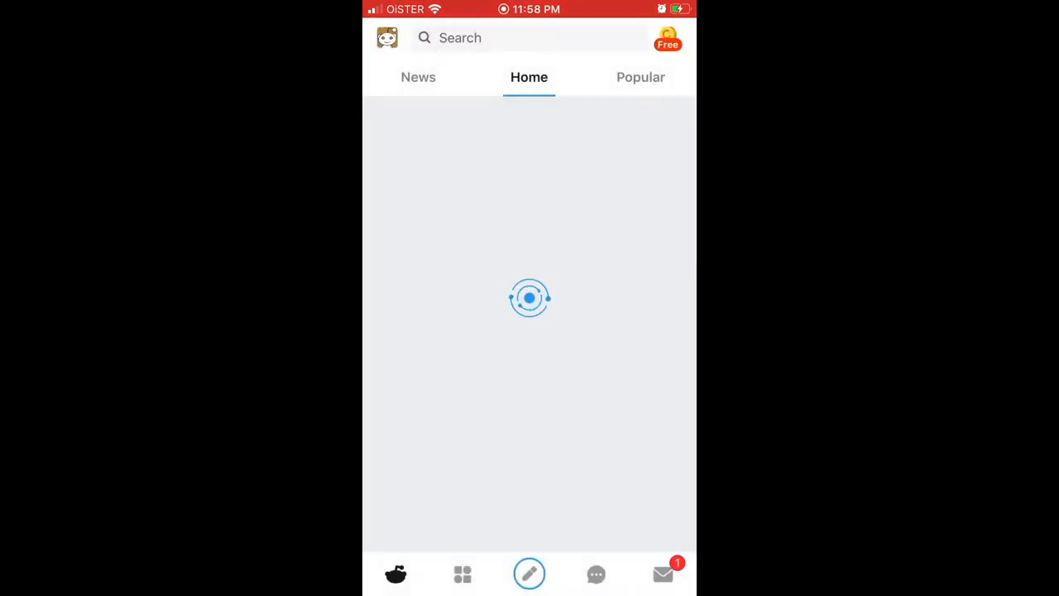